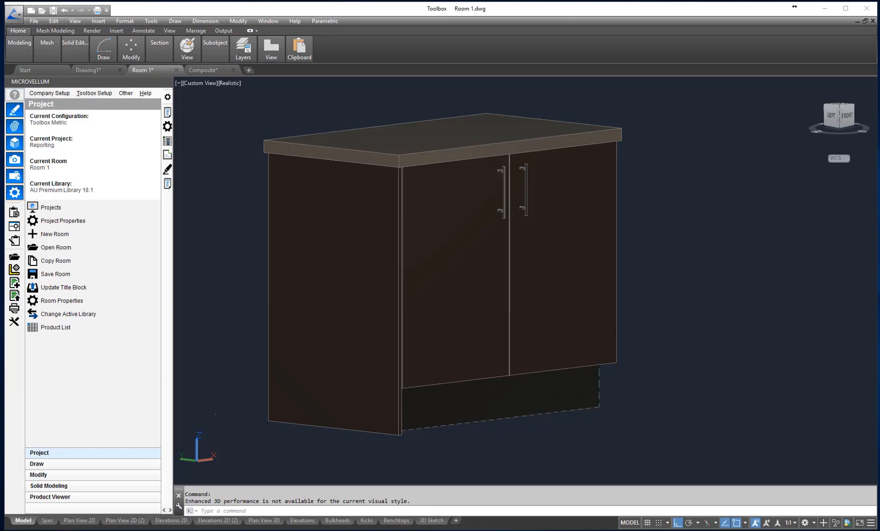
mouse_move(167, 111)
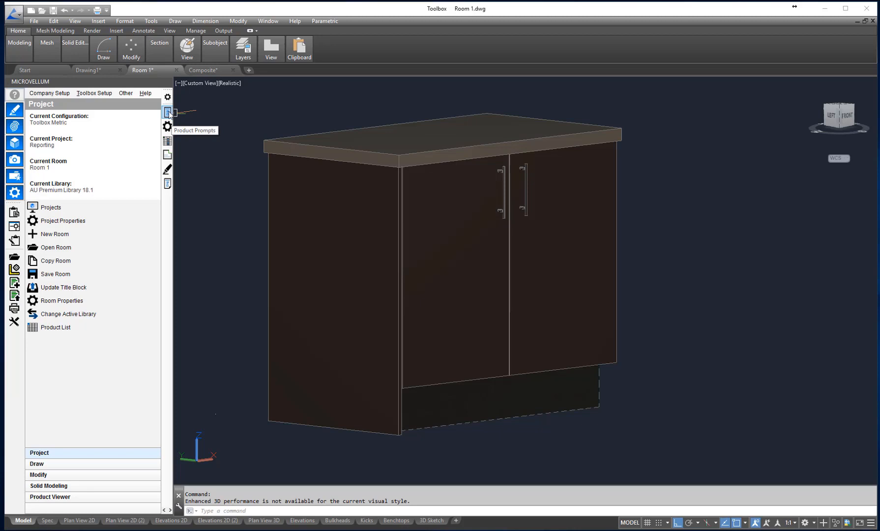
Open the product prompts for the 2 Door Base cabinet in Room 1.
click(167, 112)
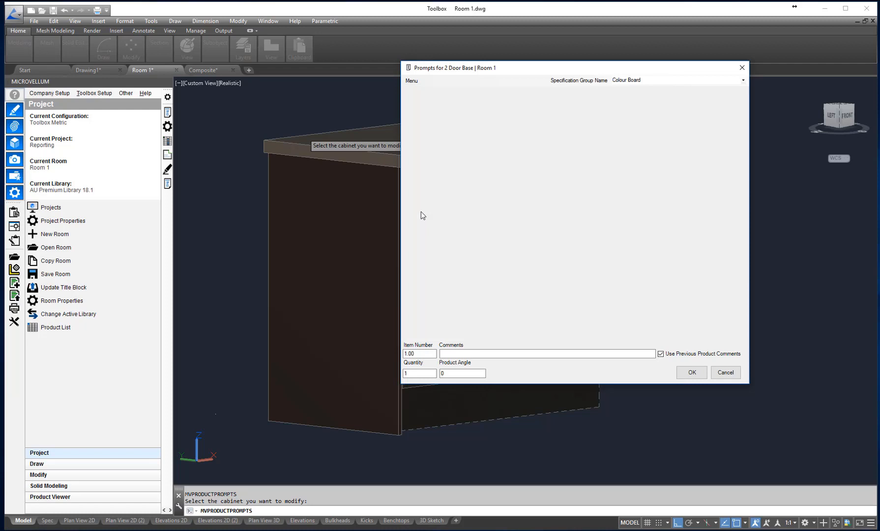
Select the cabinet's door to bring up the MV Profile Door prompts.
click(692, 372)
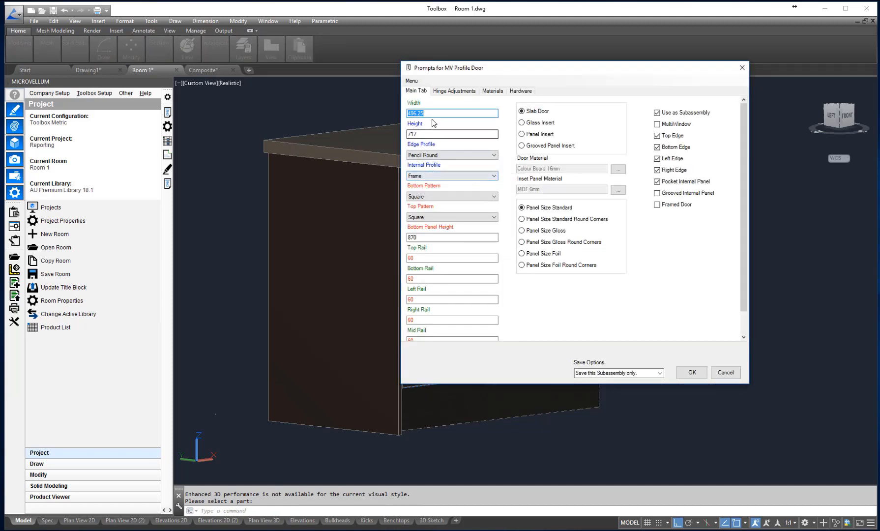
click(441, 134)
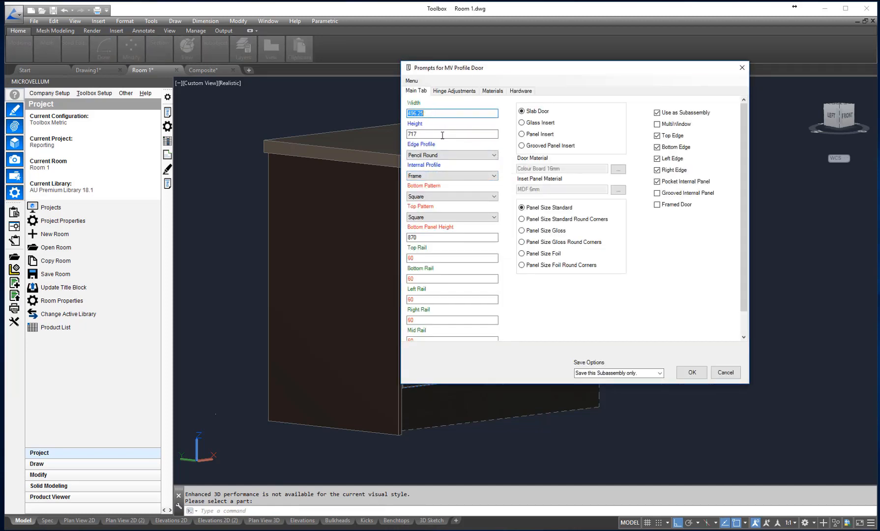
mouse_move(491, 155)
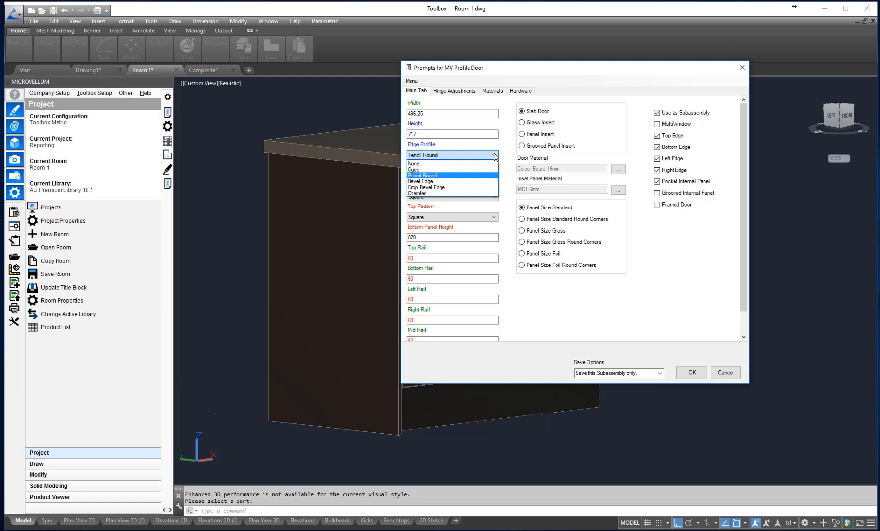
mouse_move(428, 166)
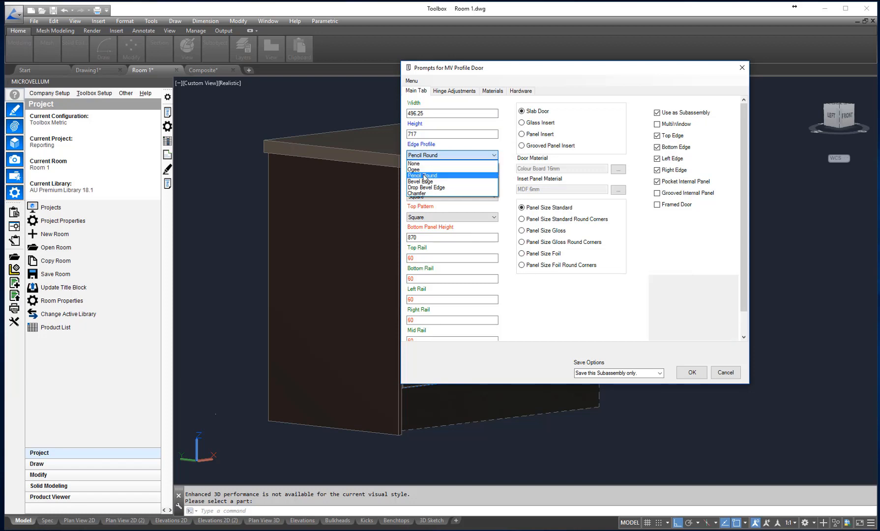
mouse_move(441, 193)
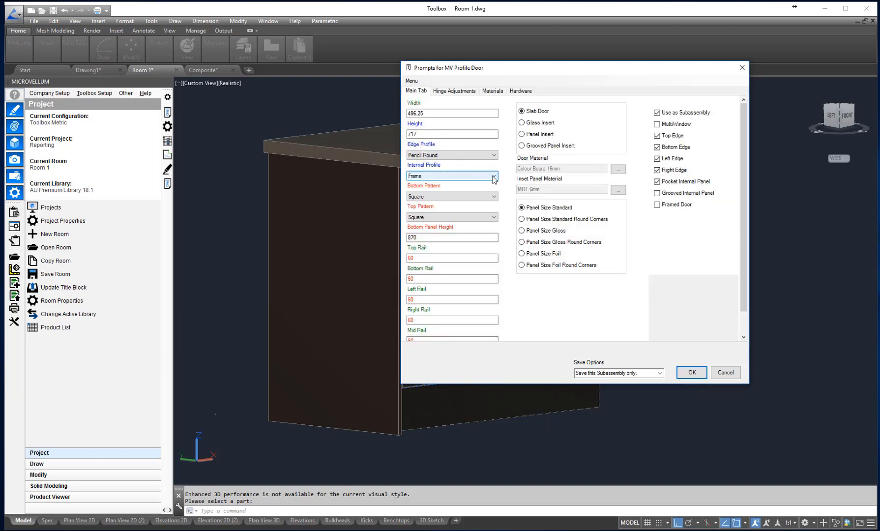
mouse_move(497, 178)
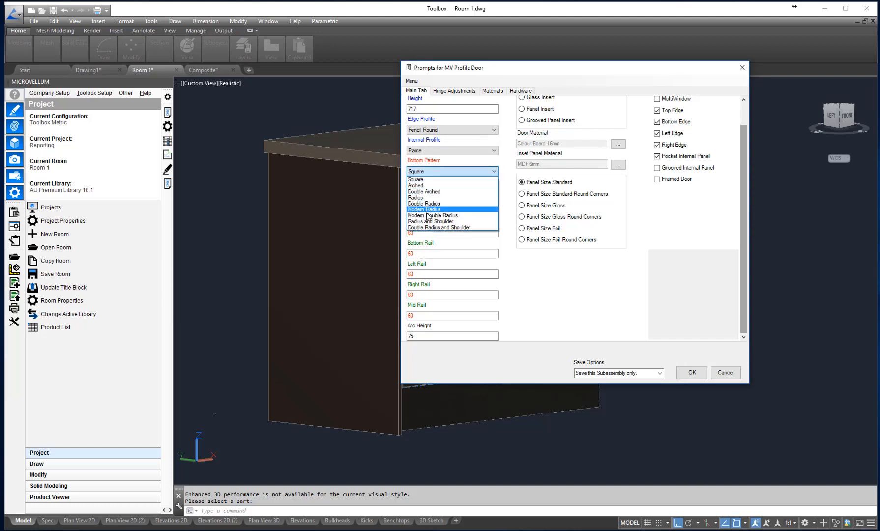
click(425, 180)
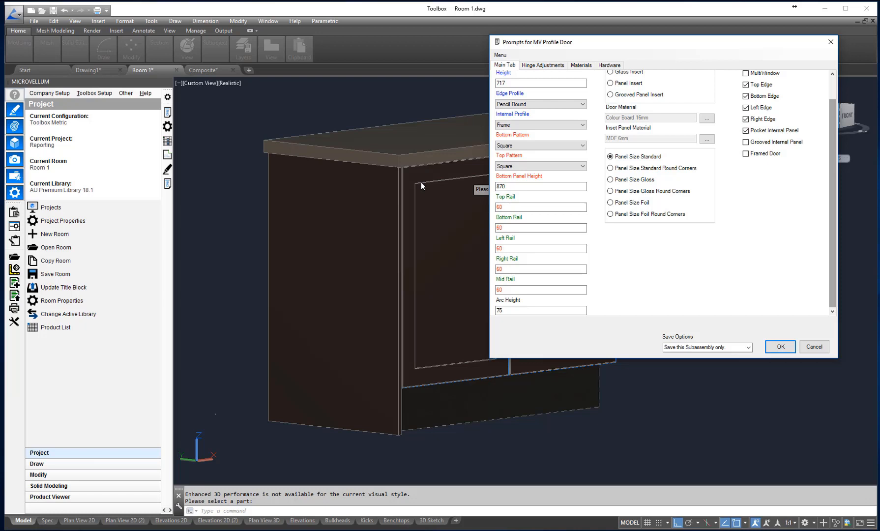
mouse_move(411, 201)
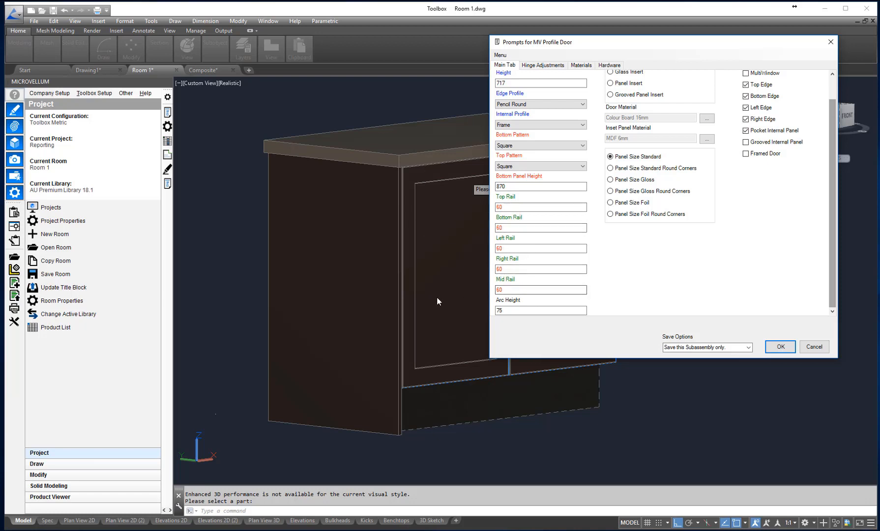
mouse_move(389, 337)
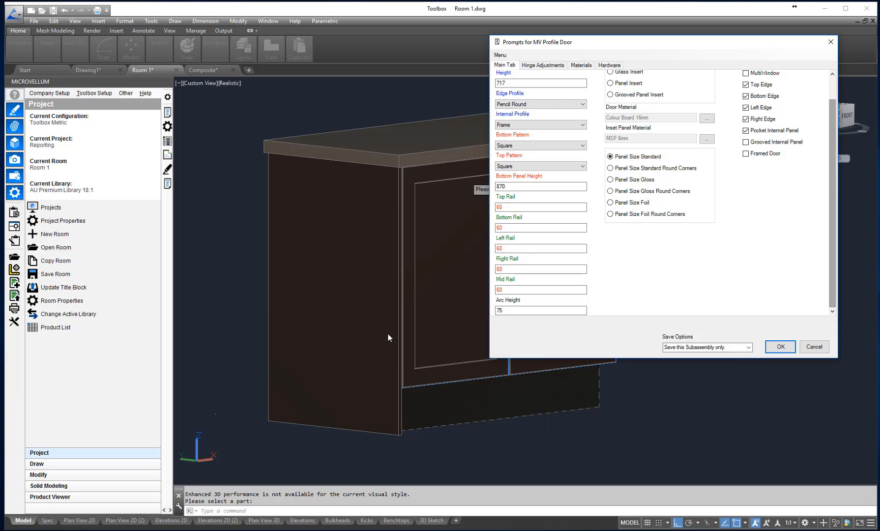
mouse_move(400, 390)
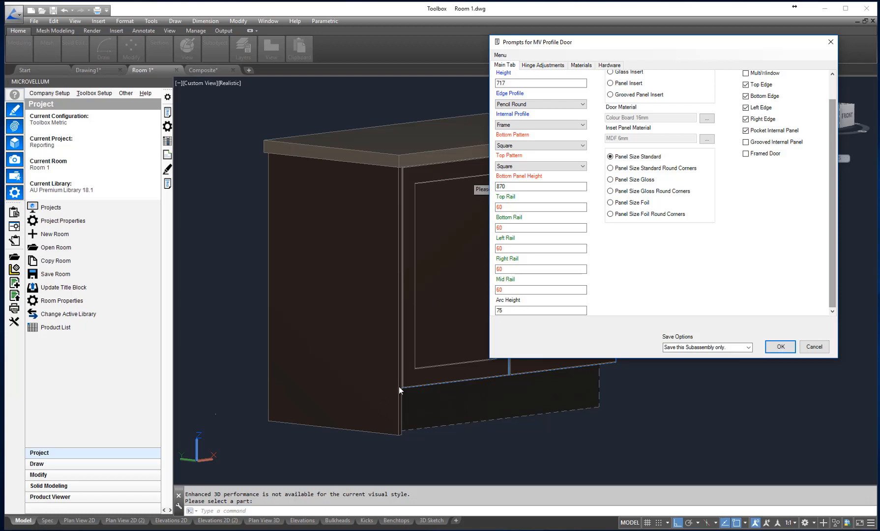
mouse_move(320, 386)
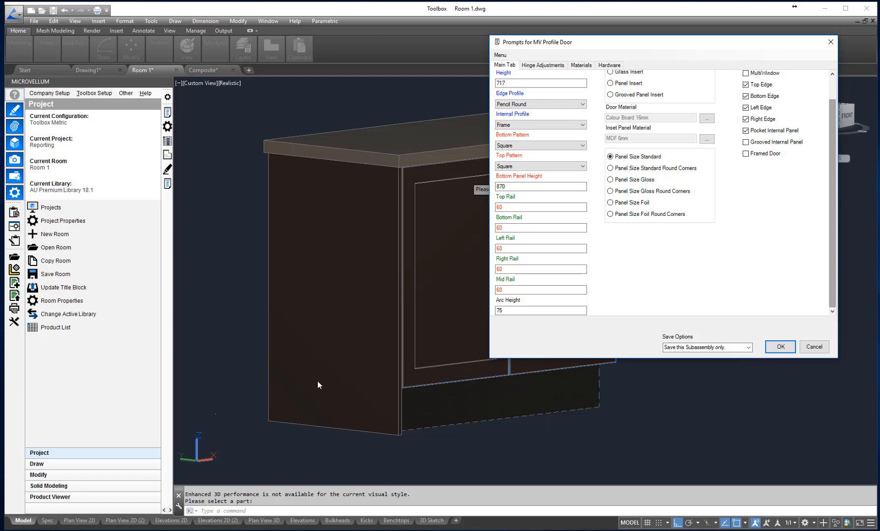
mouse_move(347, 338)
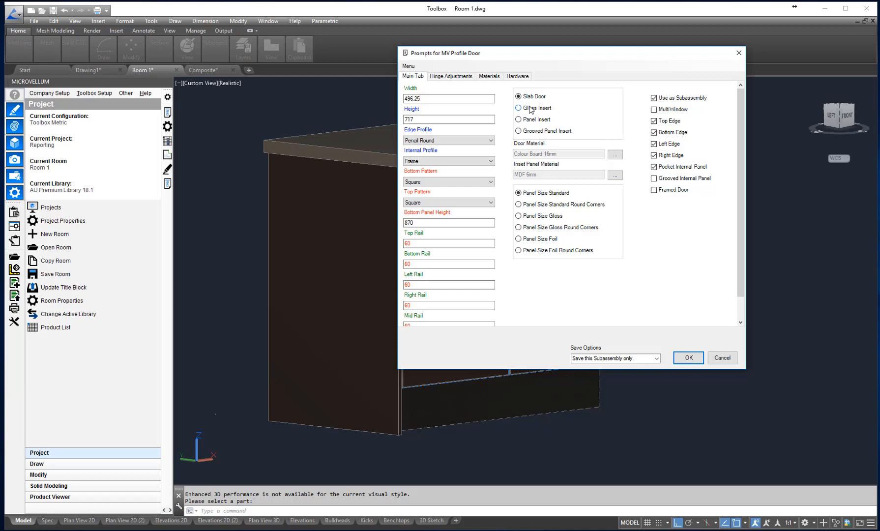
mouse_move(529, 121)
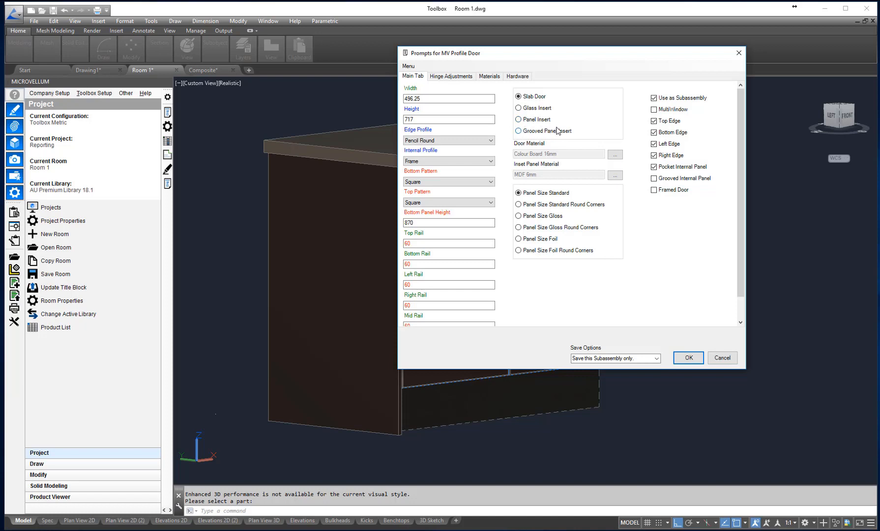
mouse_move(561, 131)
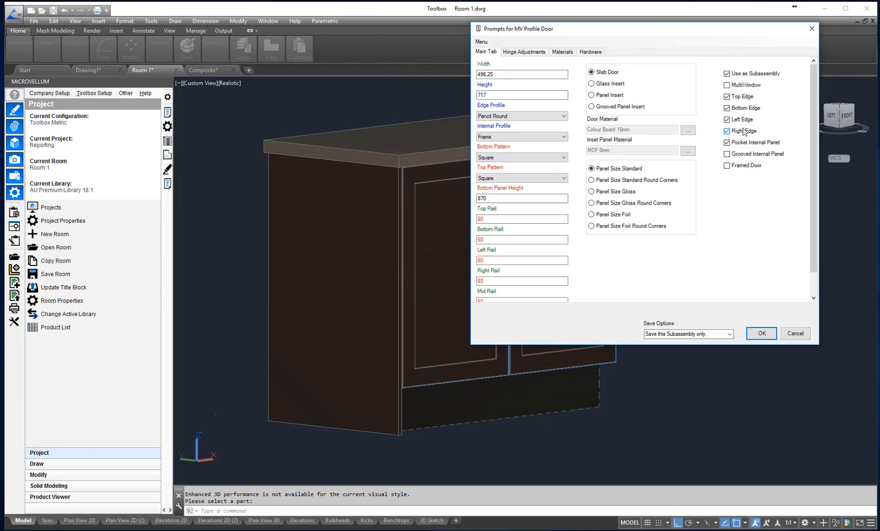
mouse_move(750, 148)
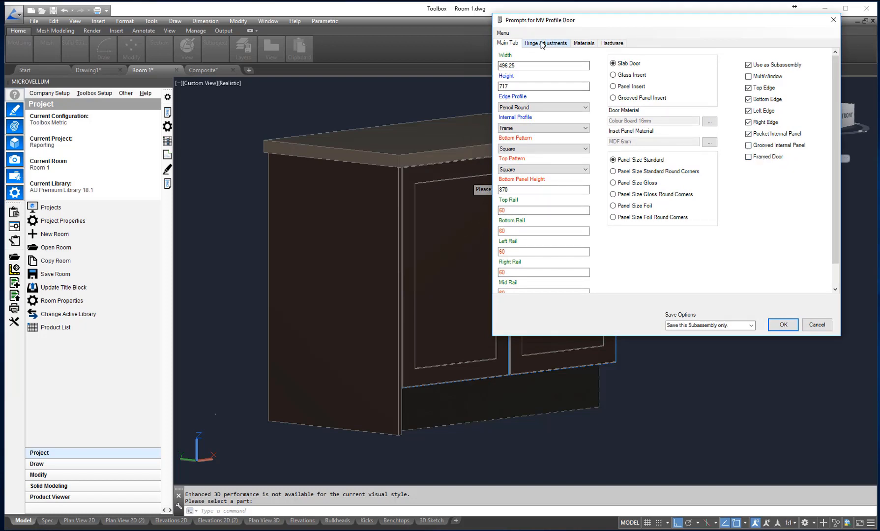
Review the door's hinge, material and hardware settings, including the Handle_Rod_128mm handle.
click(546, 43)
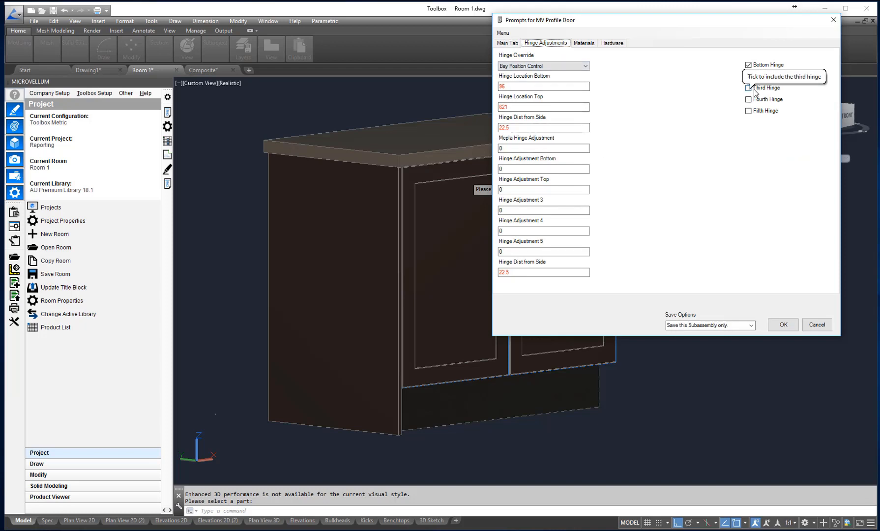
click(747, 76)
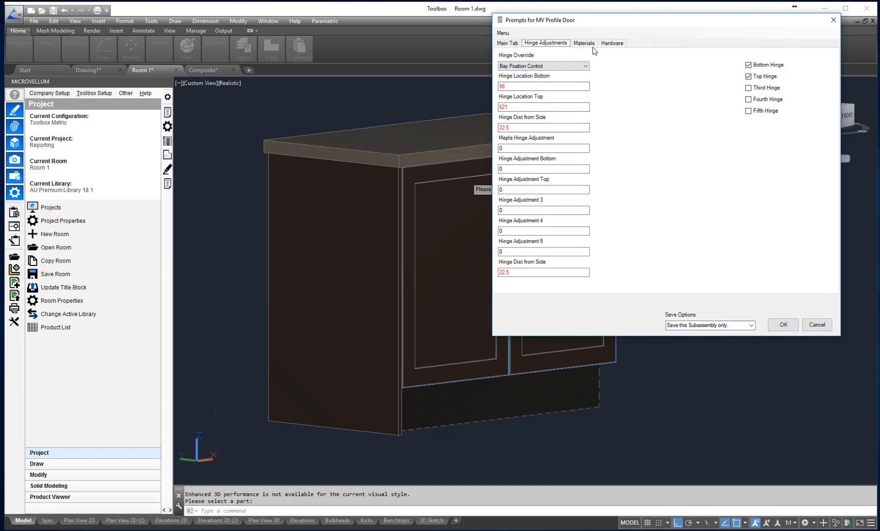
click(584, 43)
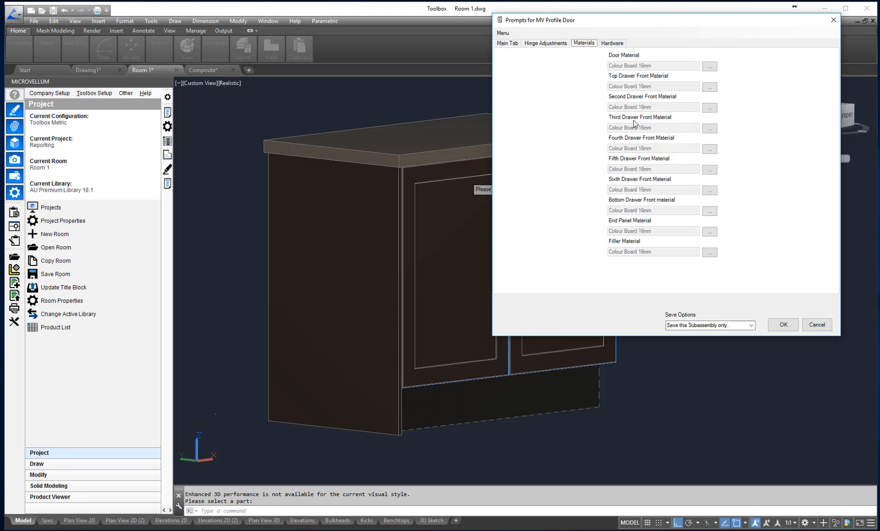
click(615, 42)
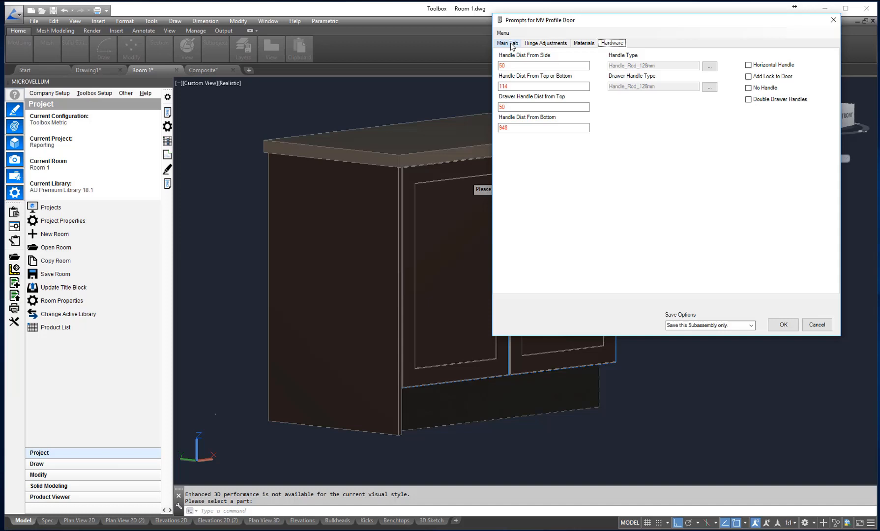
Set the door's edge profile to Chamfer, saving changes to this subassembly only.
click(512, 43)
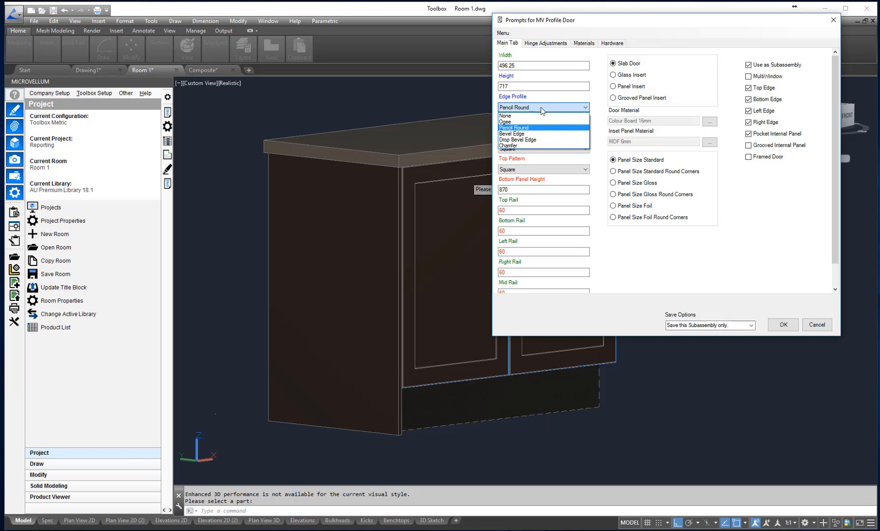
click(509, 146)
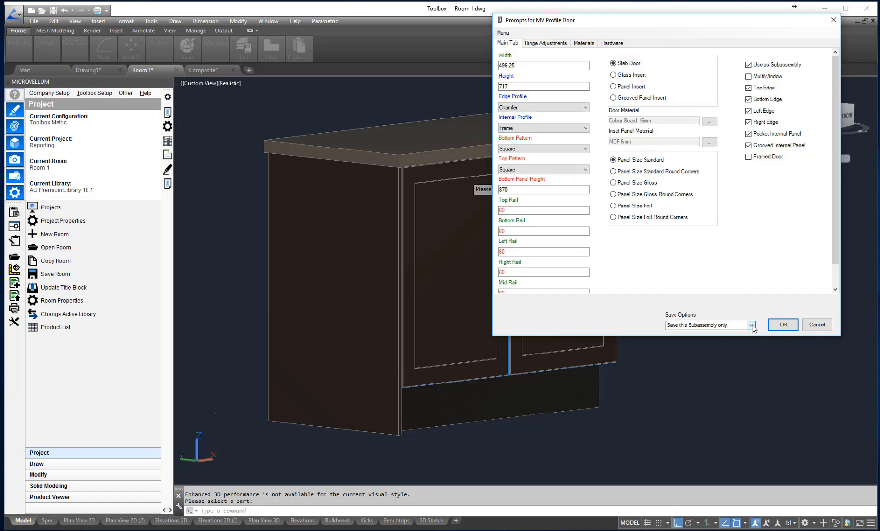
click(750, 325)
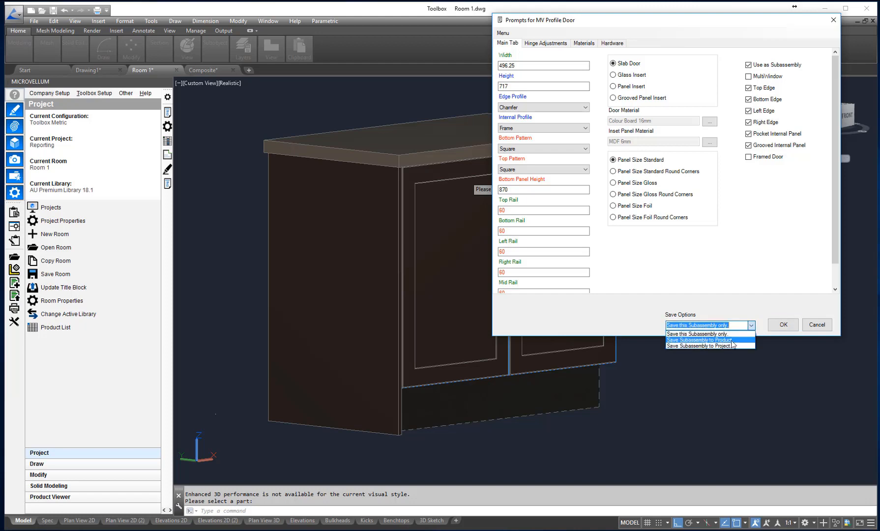
click(697, 334)
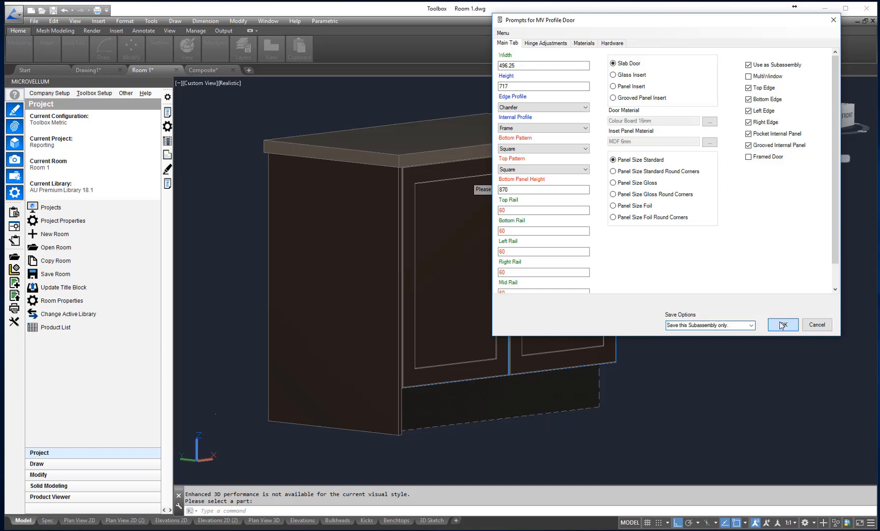
Apply the chamfered, grooved settings to the MV Profile Door.
click(782, 324)
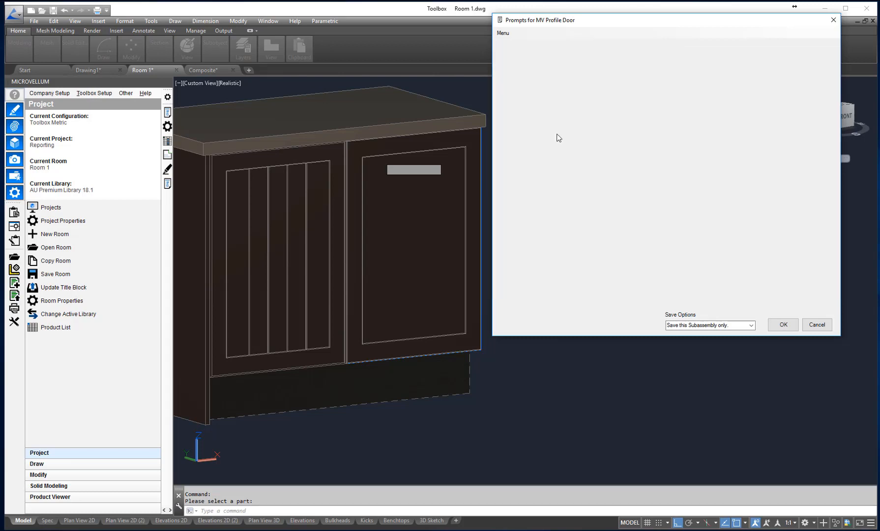
Set the door's internal profile to Ogee and save the door.
click(544, 108)
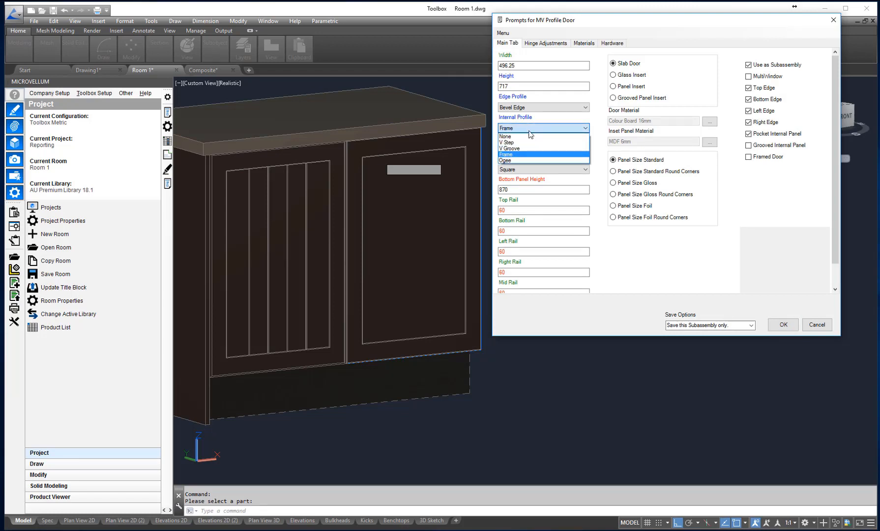
mouse_move(540, 161)
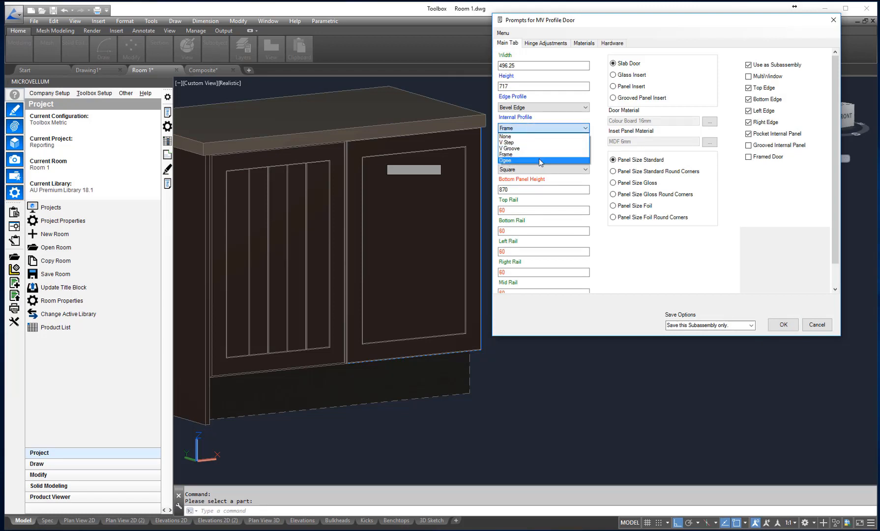
click(505, 160)
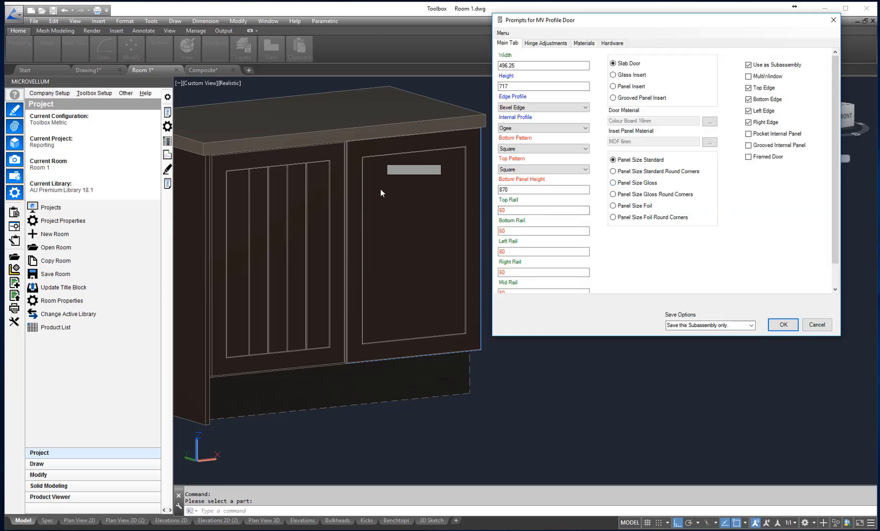
mouse_move(379, 208)
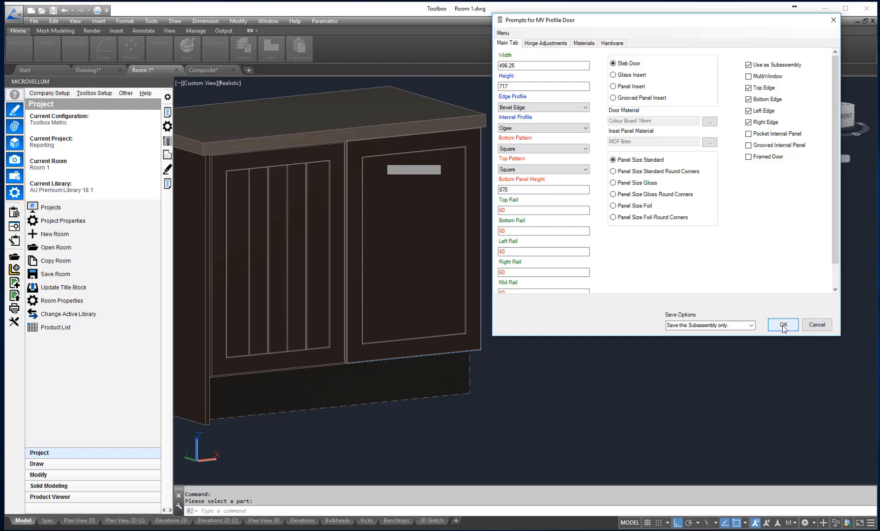
click(783, 325)
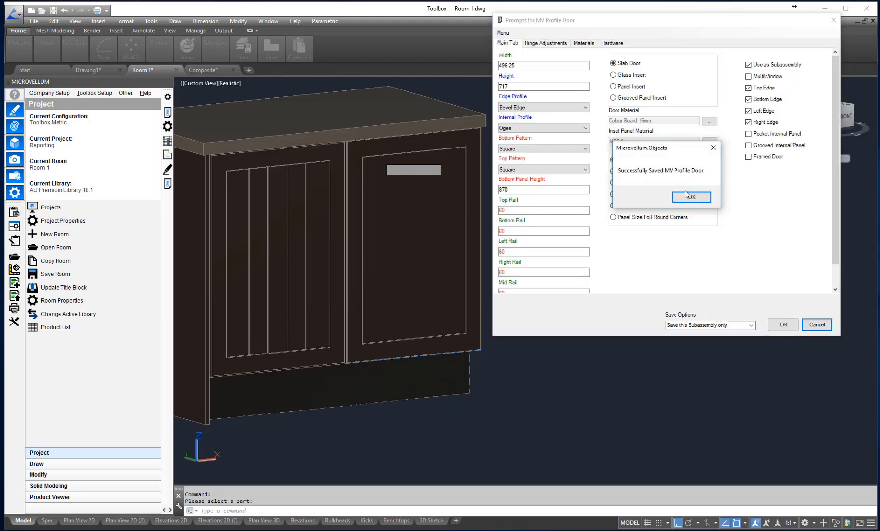
click(691, 197)
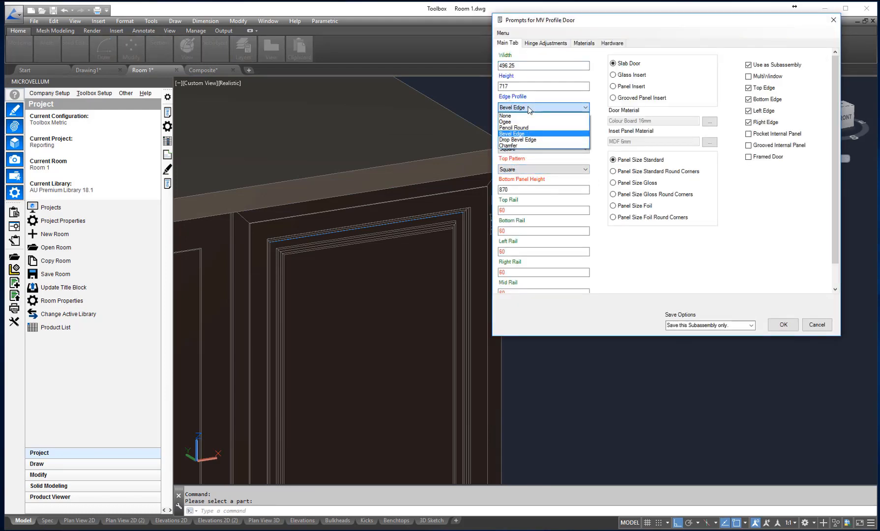
Switch the door edge profile to Chamfer, save, and confirm.
click(516, 145)
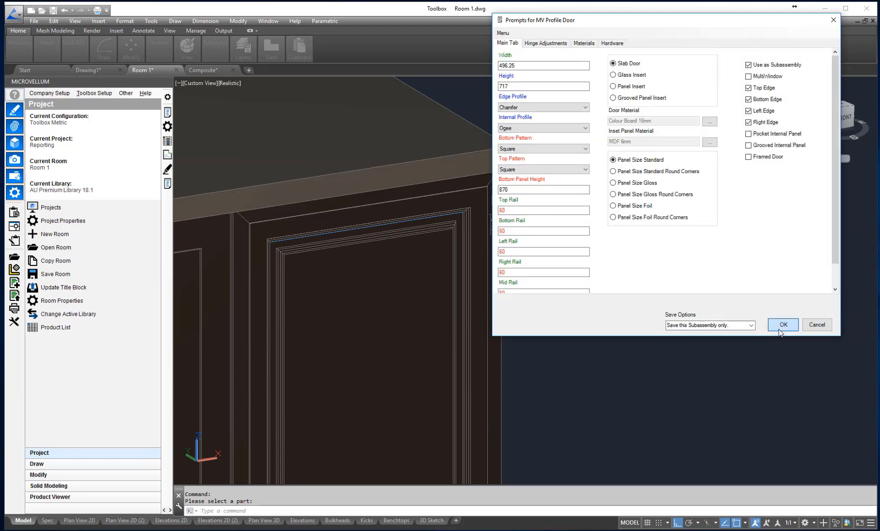
click(783, 324)
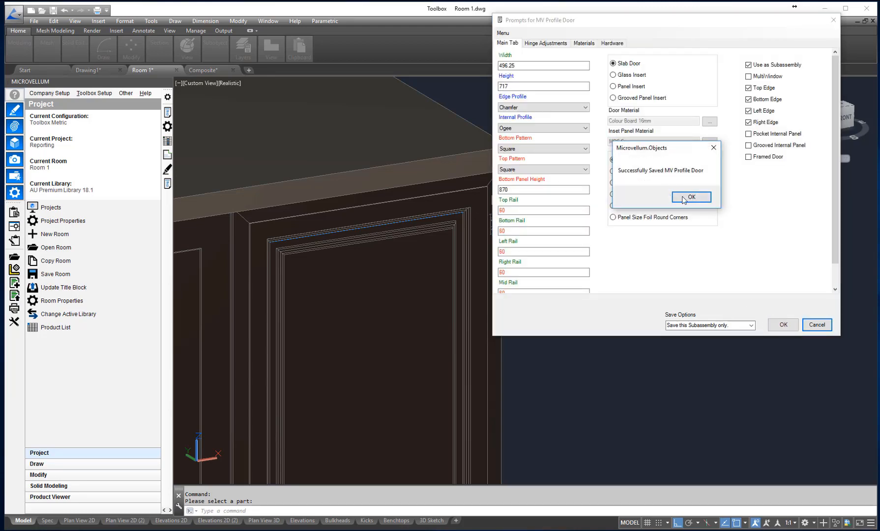
click(692, 196)
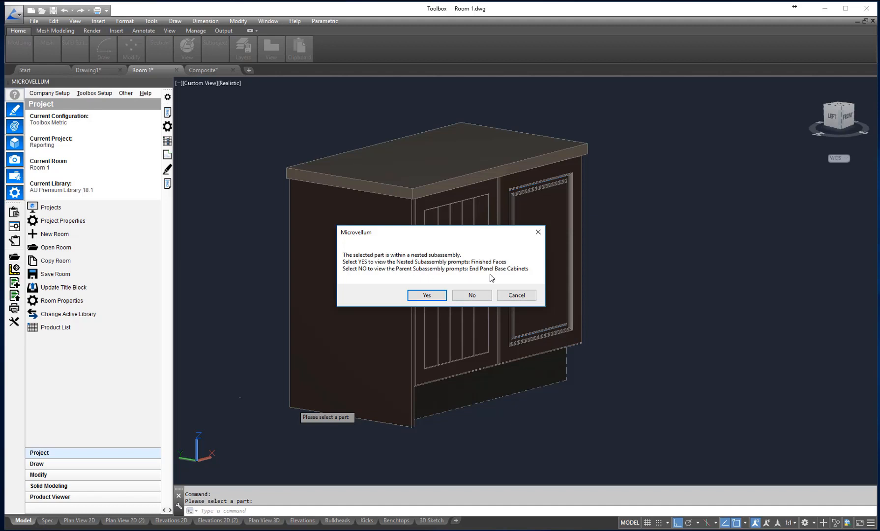
mouse_move(504, 278)
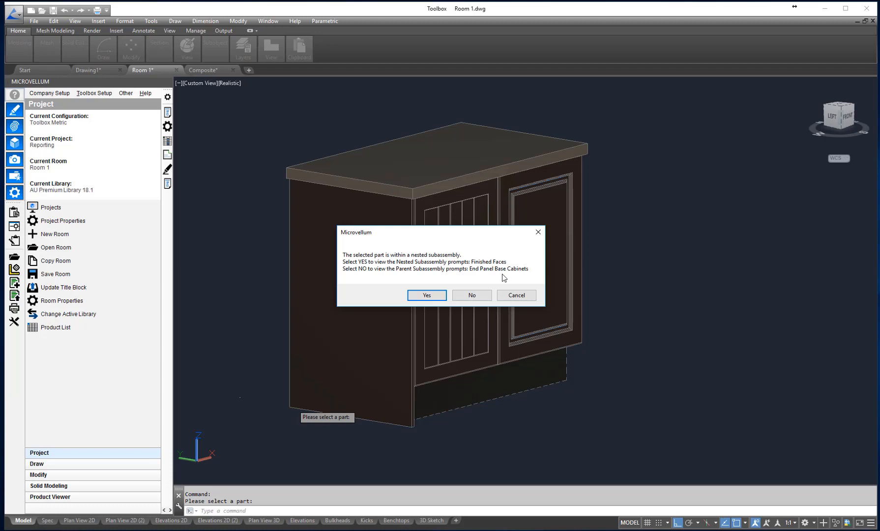
mouse_move(427, 276)
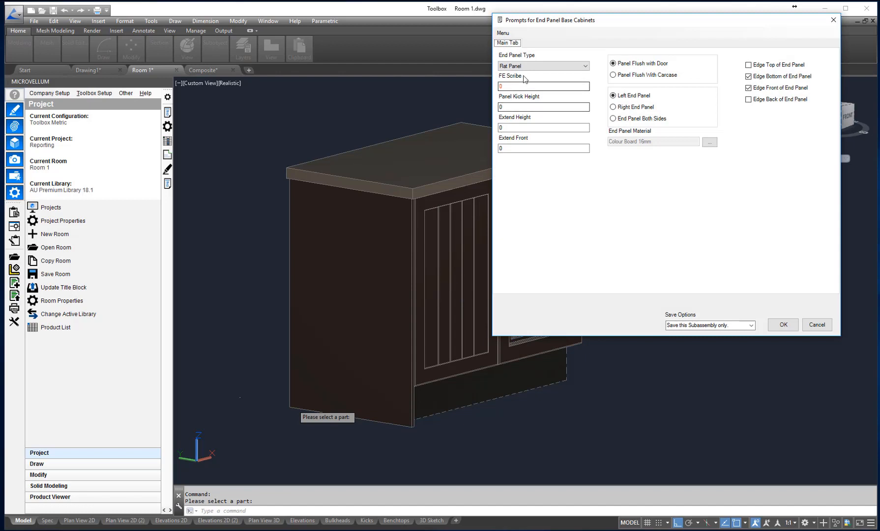
Set End Panel Type to MV Profile, save, and confirm.
click(583, 66)
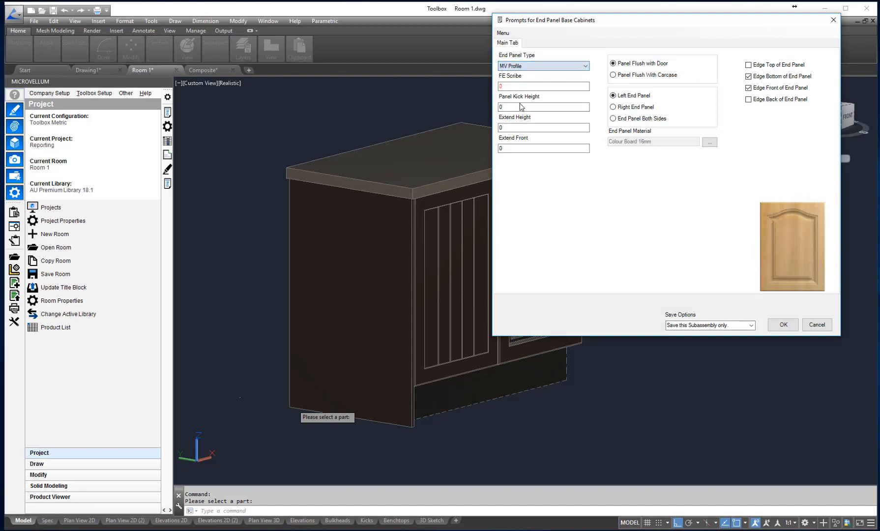
click(784, 325)
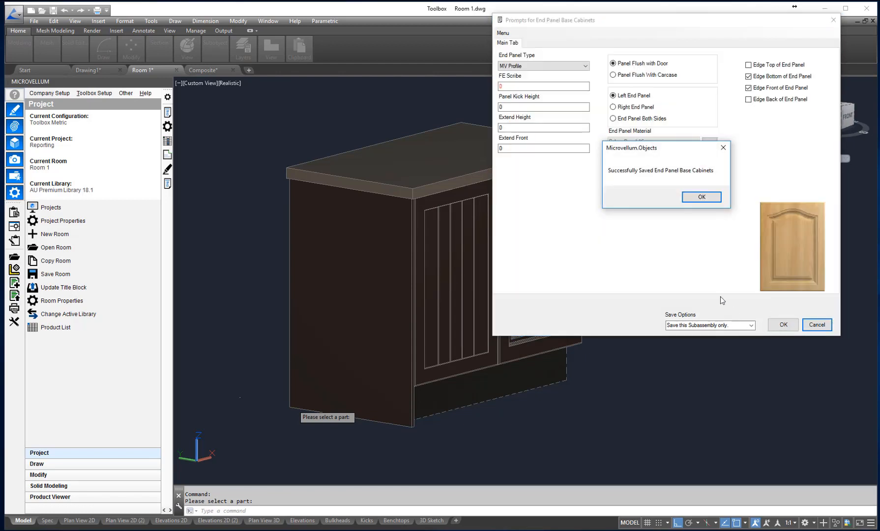
click(702, 197)
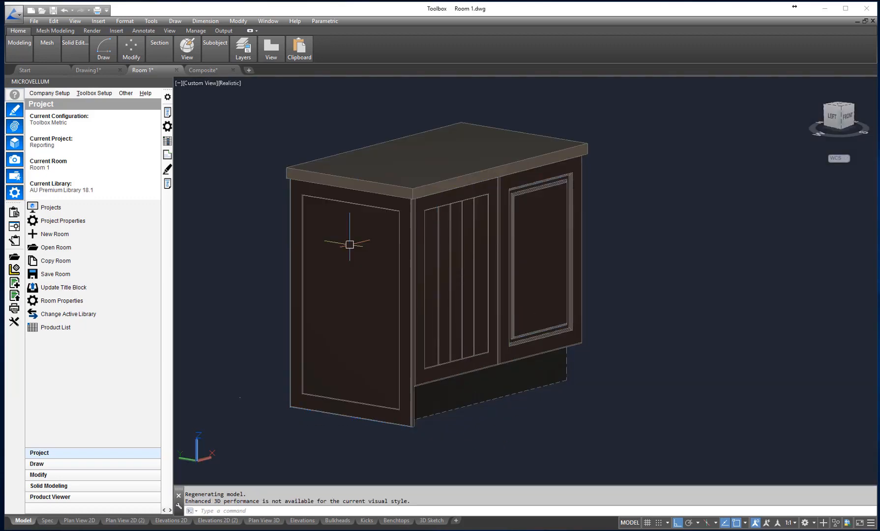
Enable a grooved internal panel with a 210 bottom rail on the end panel and save.
click(349, 245)
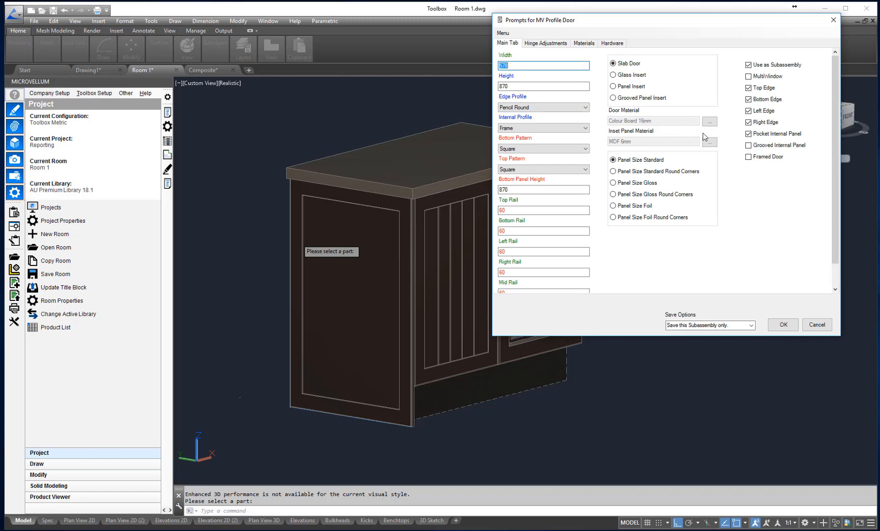
click(747, 145)
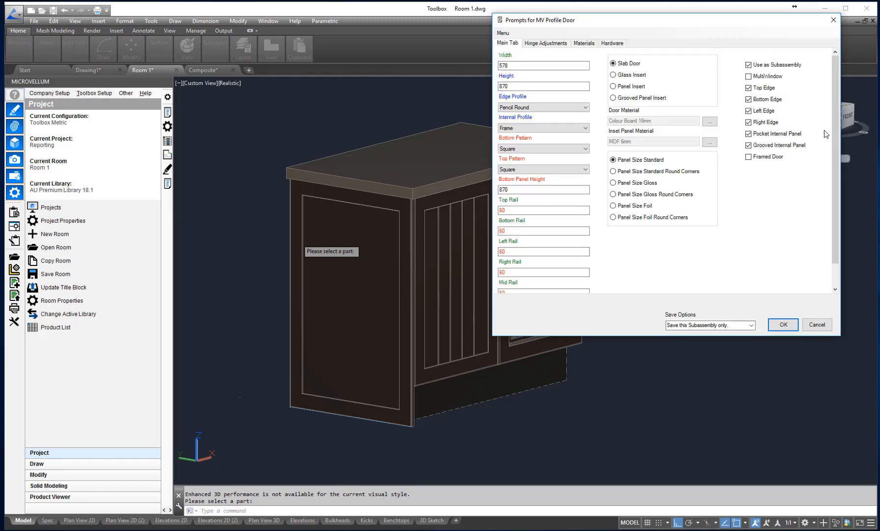
scroll(down, 3)
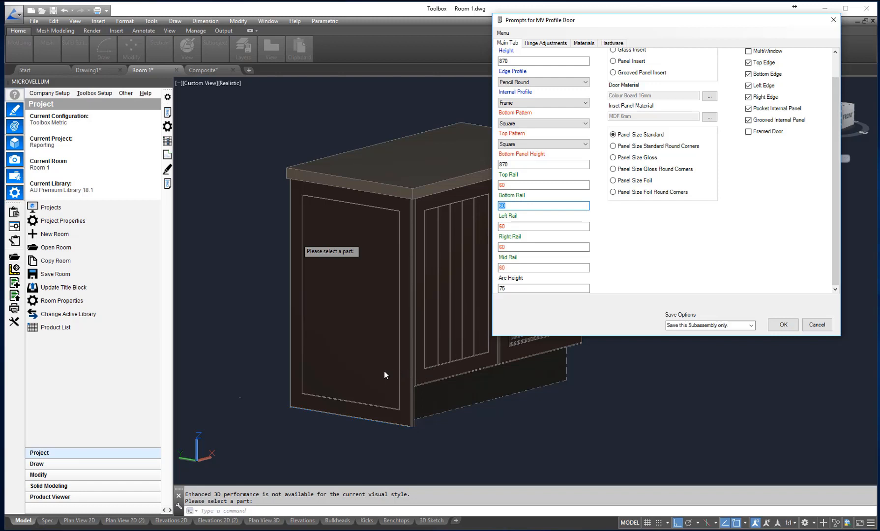
mouse_move(523, 206)
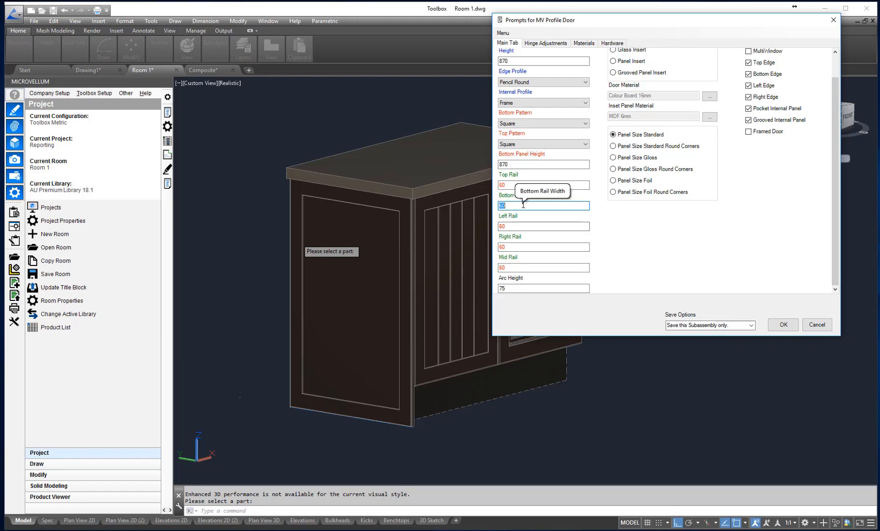
text(210)
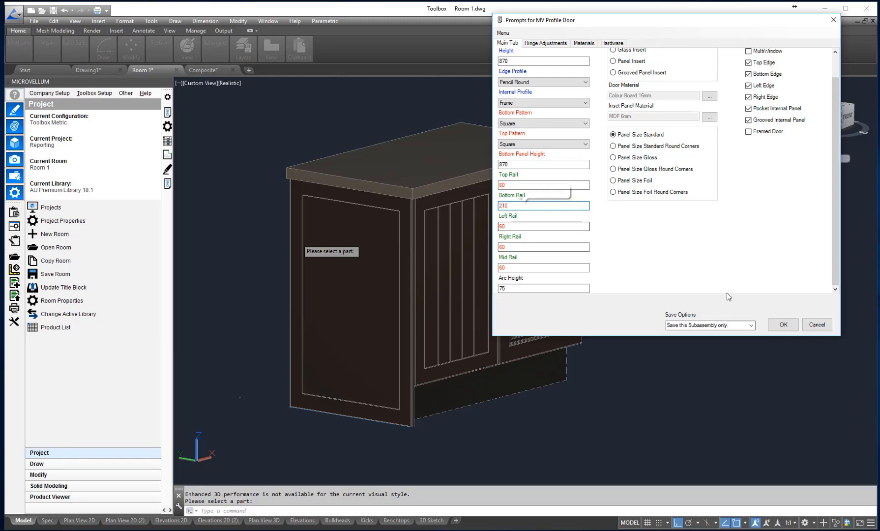
click(783, 324)
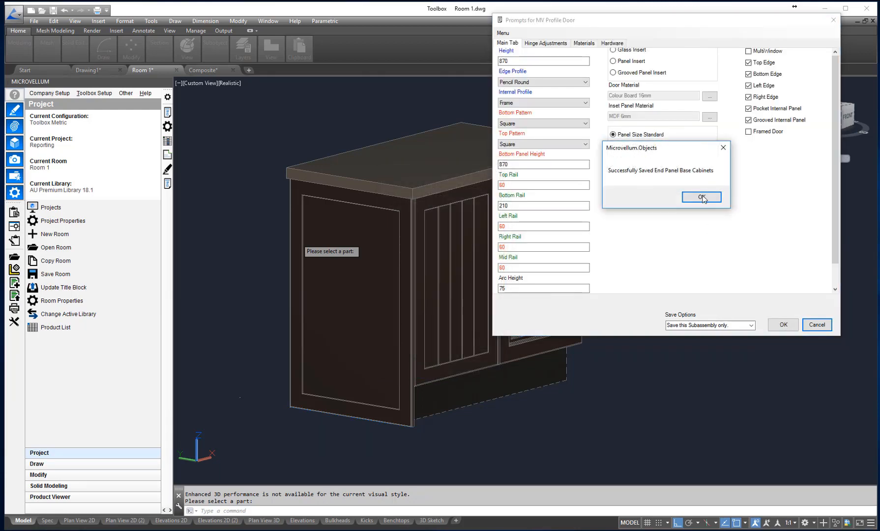
click(702, 197)
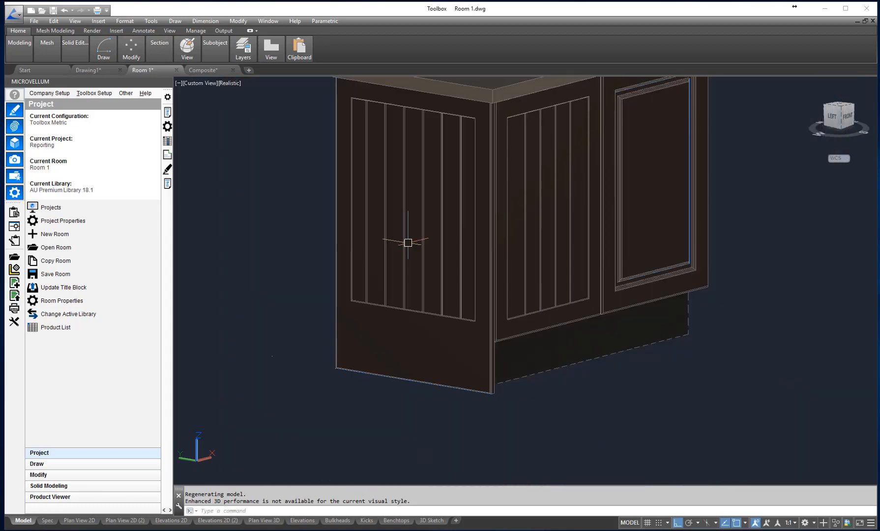
mouse_move(458, 327)
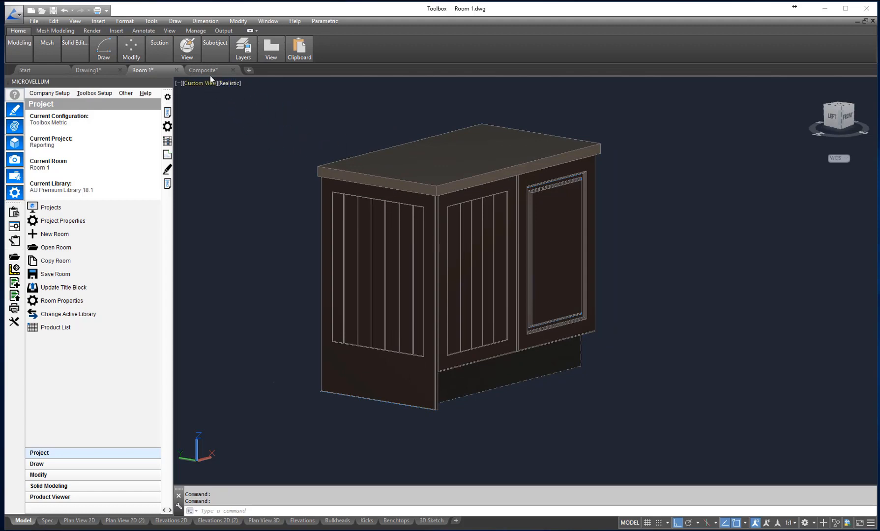
Switch to the Composite drawing to view parts 2 and 3 with hinge bores and pocketing.
click(203, 70)
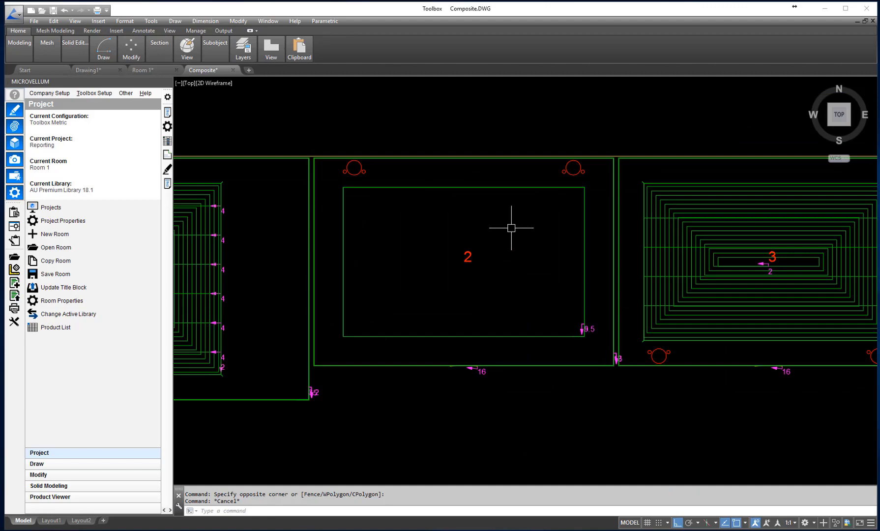
mouse_move(431, 203)
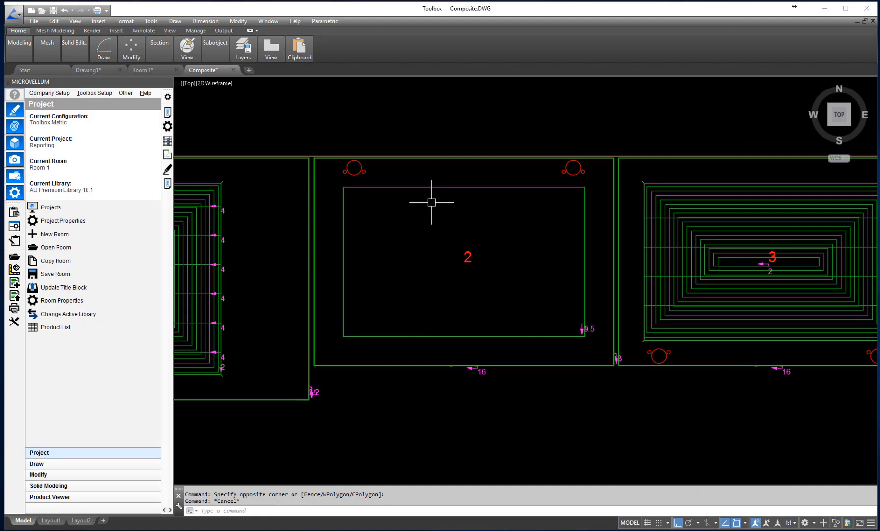